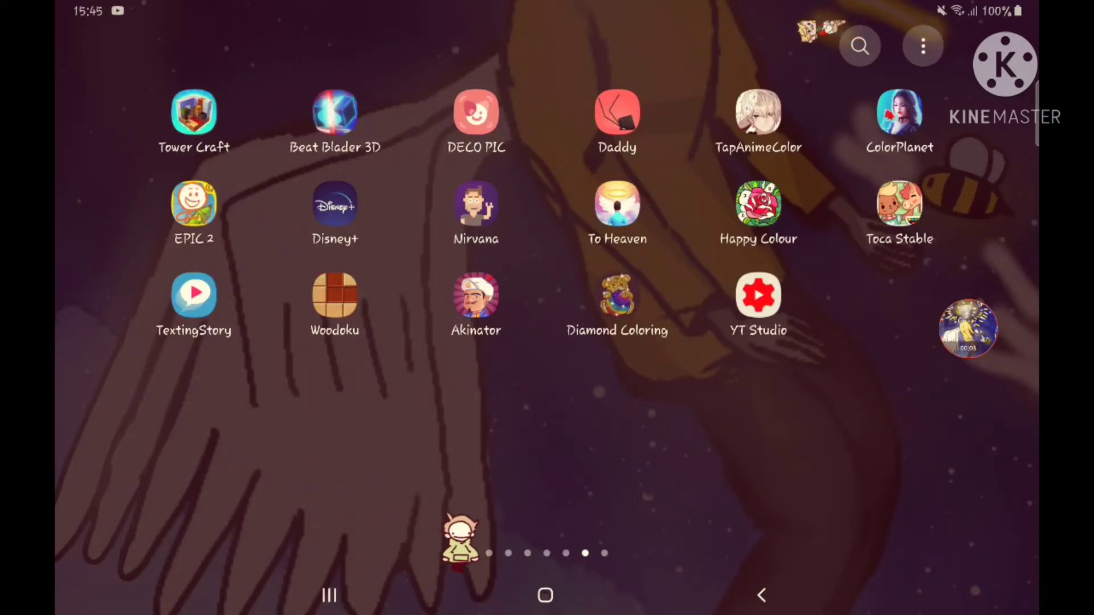
Swipe through the launcher home screens before bringing up the recent apps.
scroll("left", 3)
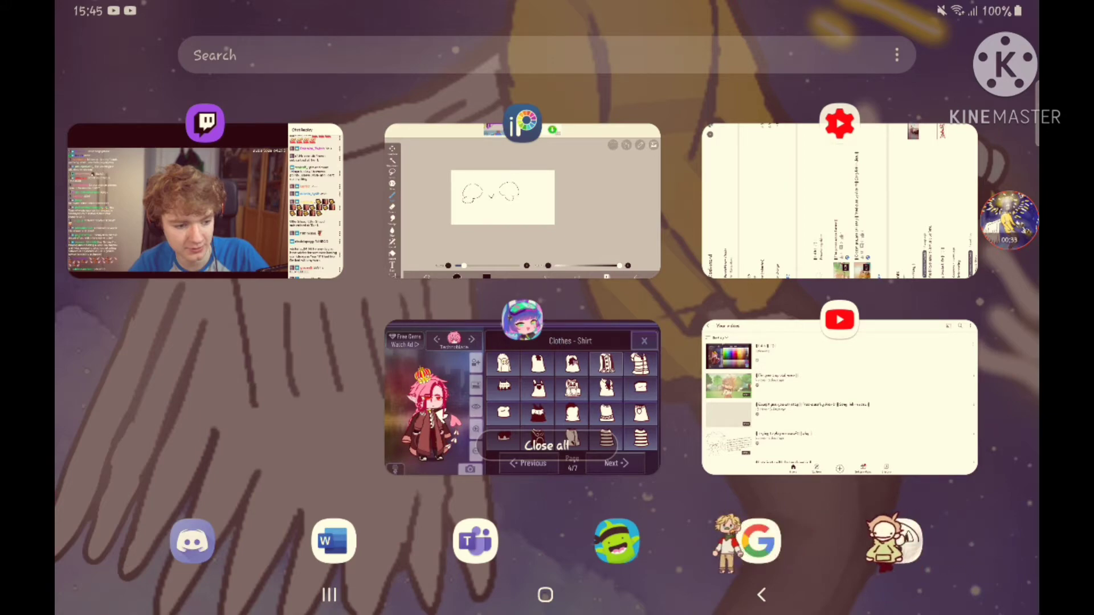
Bring YouTube Studio to the front and land on the channel dashboard.
left_click(839, 398)
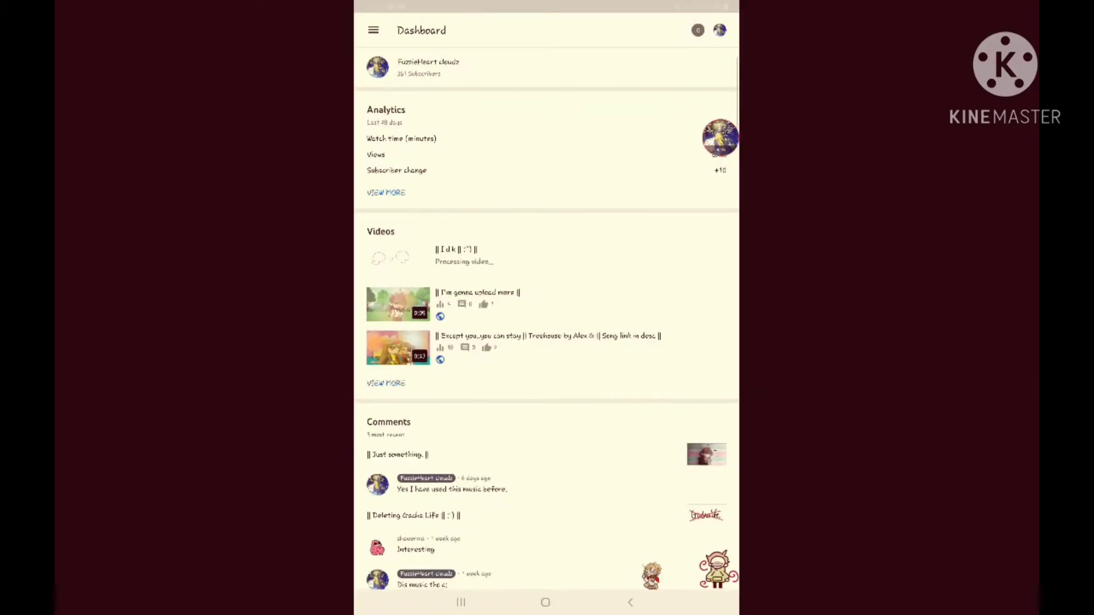
left_click(374, 30)
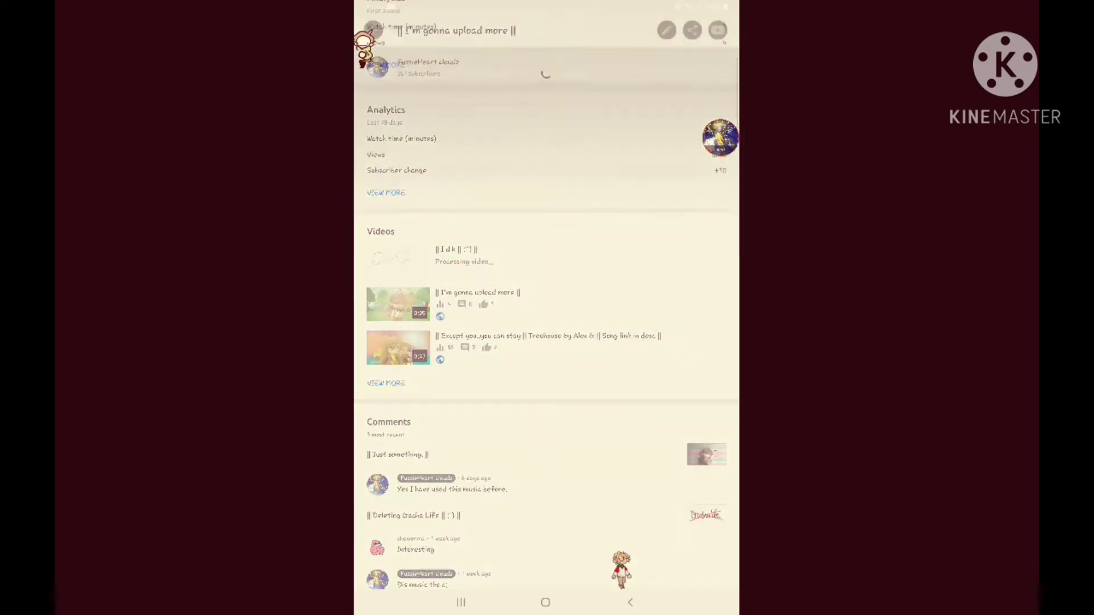
View the "I'm gonna upload more" video details, peek at its edit screen, then back out.
left_click(397, 303)
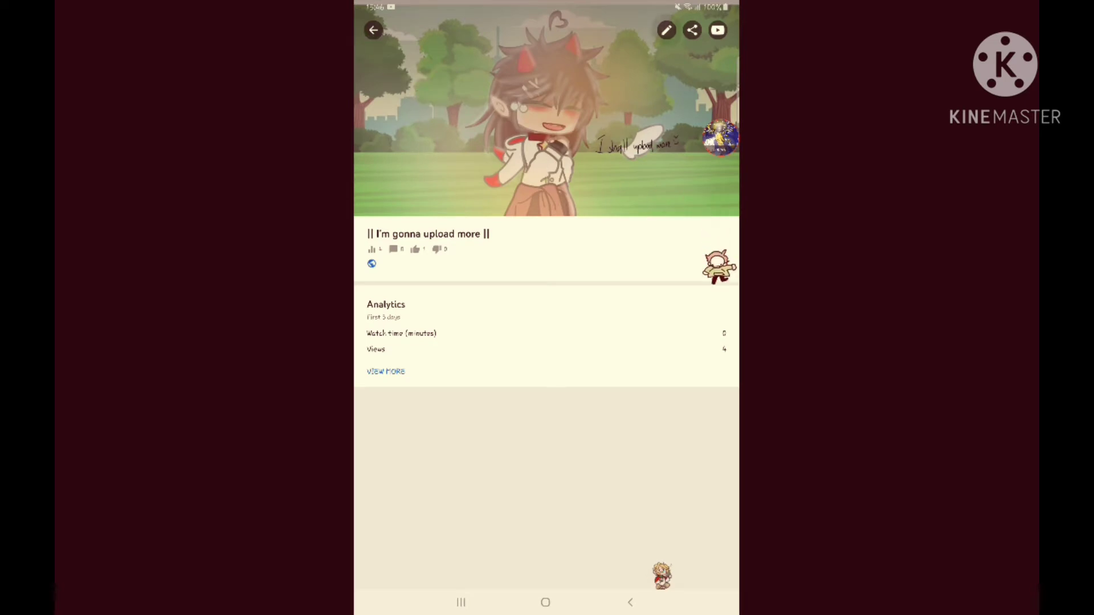
left_click(665, 30)
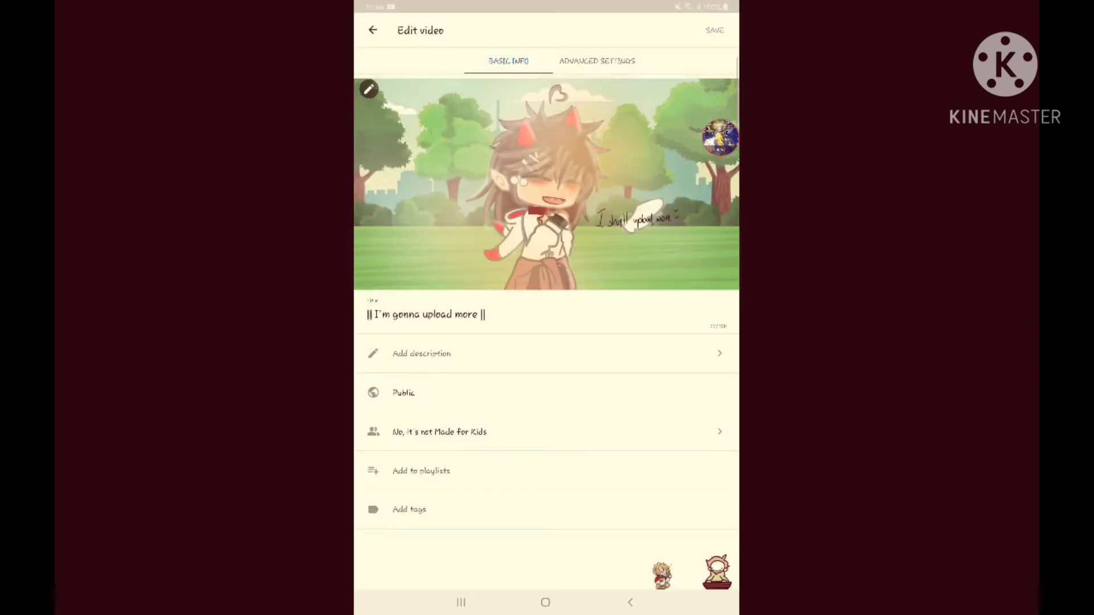
left_click(368, 89)
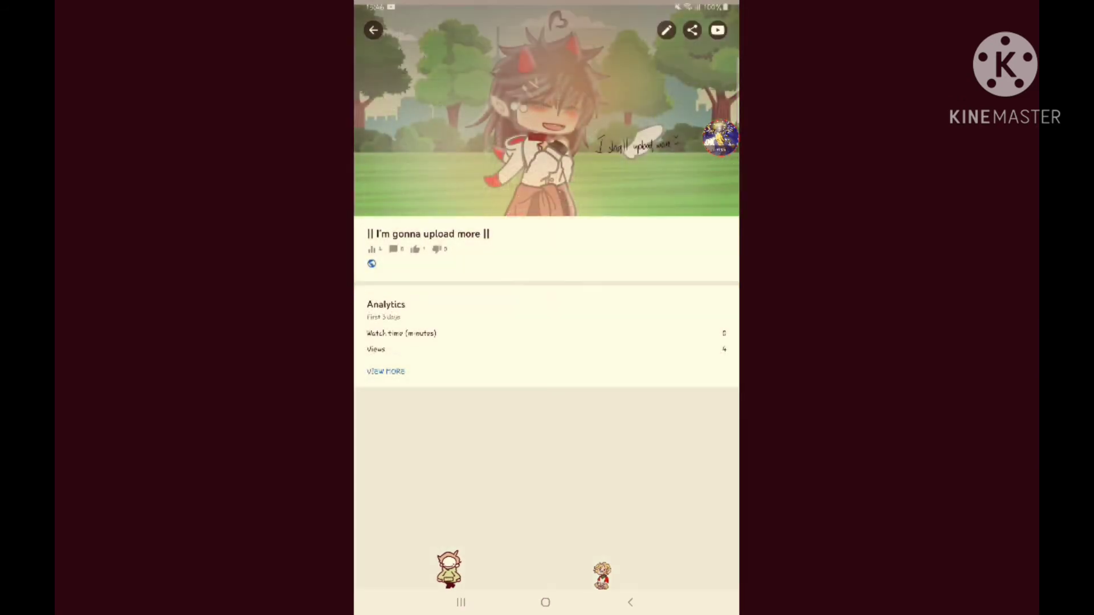
Leave YouTube Studio via Recents and switch to the ibis Paint X canvas.
left_click(373, 30)
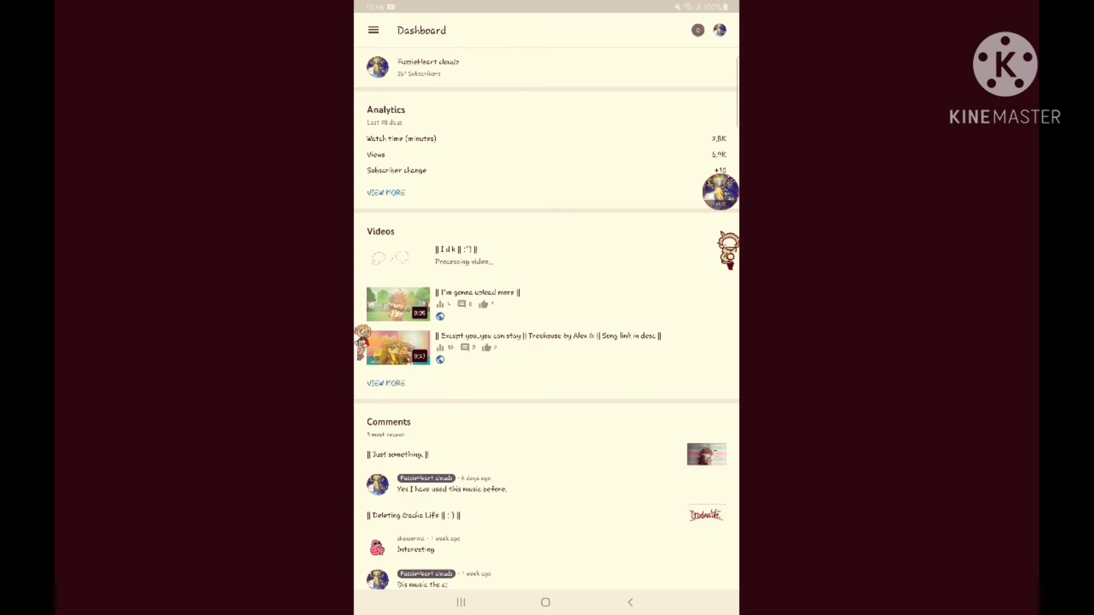
left_click(460, 602)
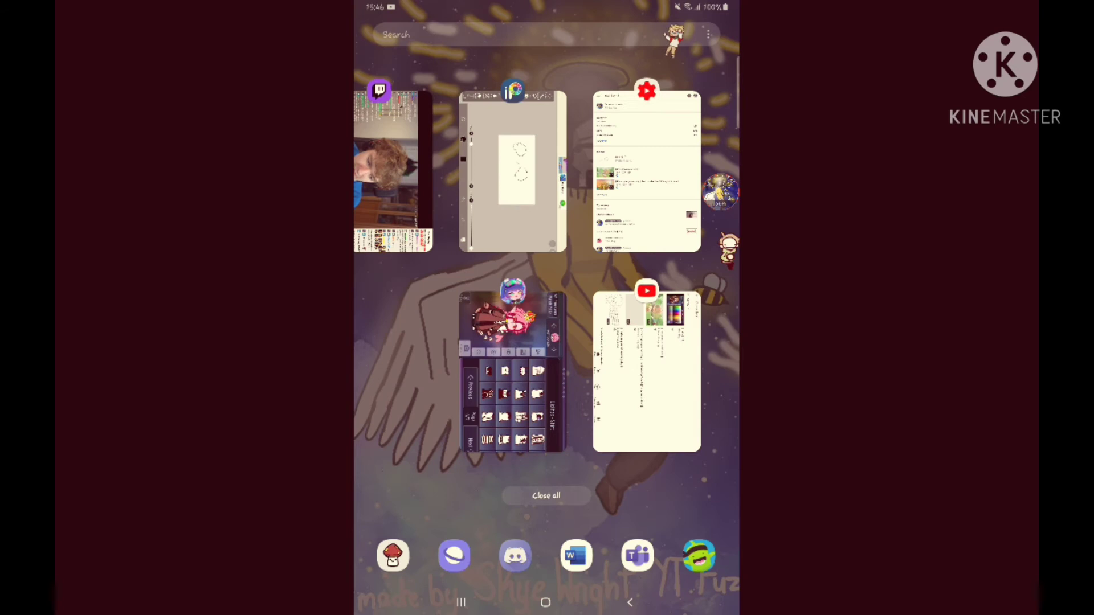
left_click(515, 171)
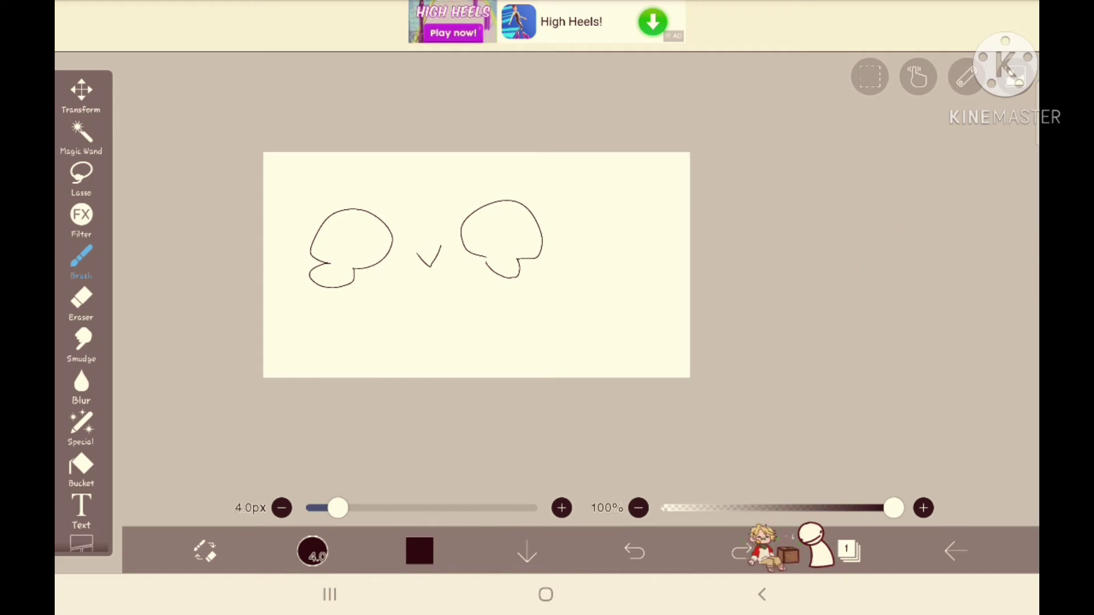
Erase the old doodle with the 1000px Eraser, leaving the cream canvas blank.
left_click(81, 303)
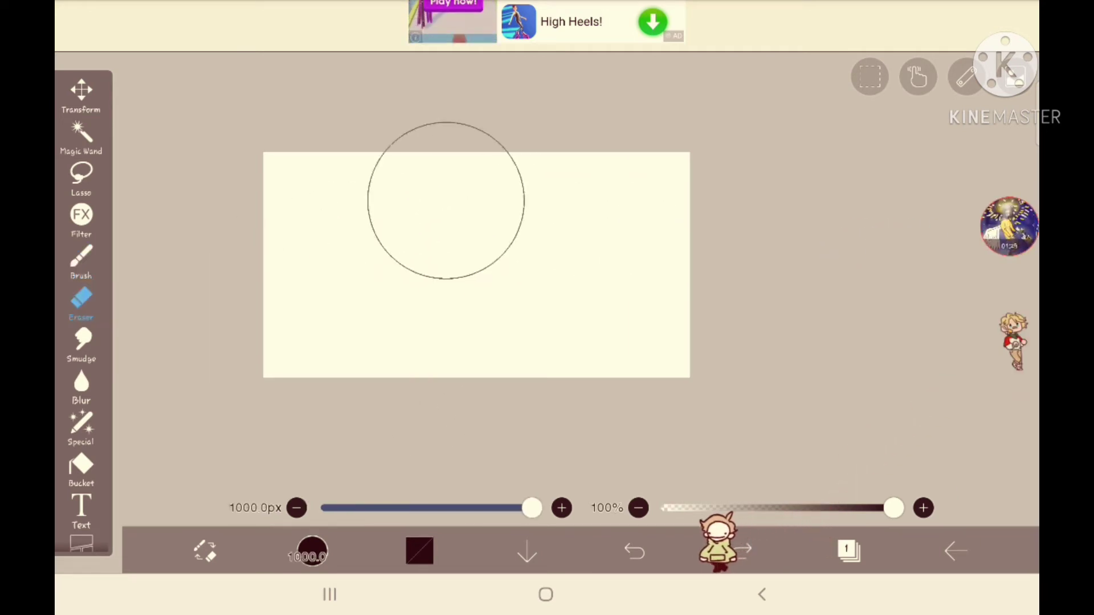
left_click(80, 262)
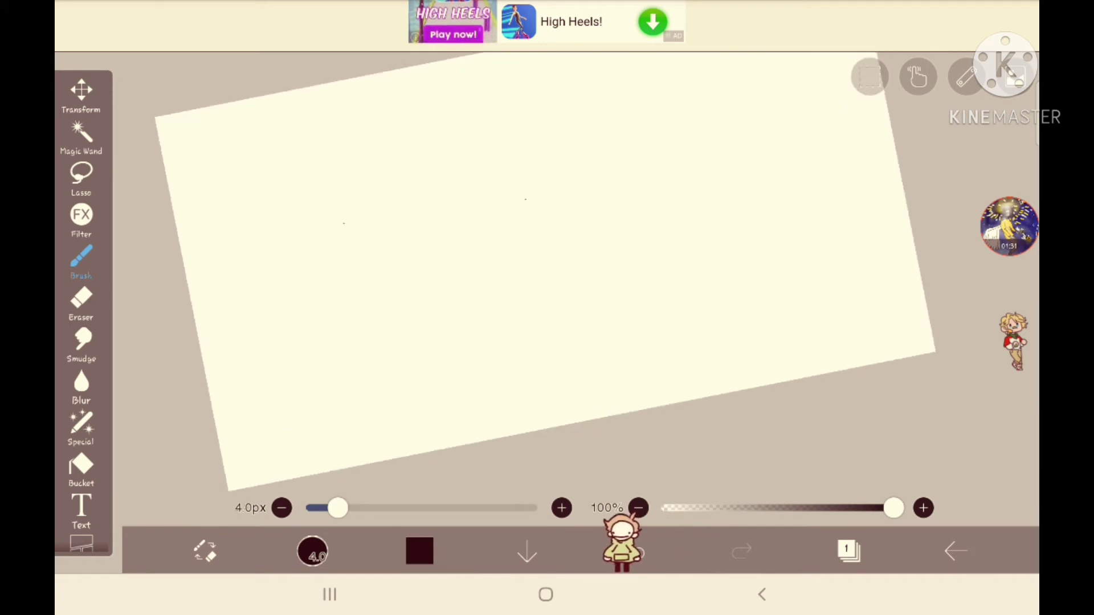
left_click(634, 550)
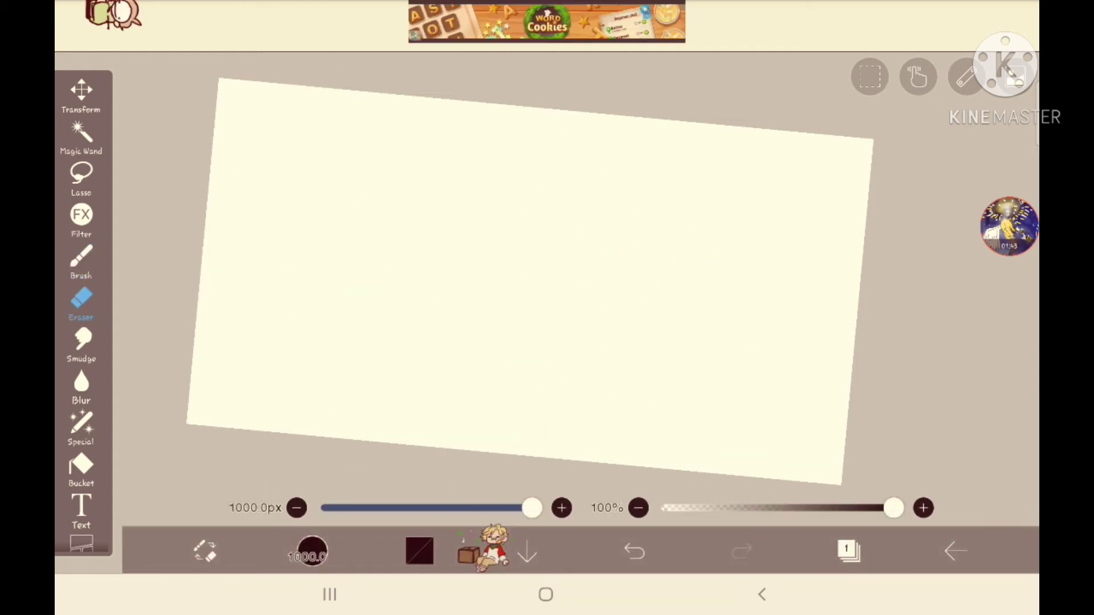
Switch to the 4px Brush and handwrite the word "tutorial" in black.
scroll("down", 3)
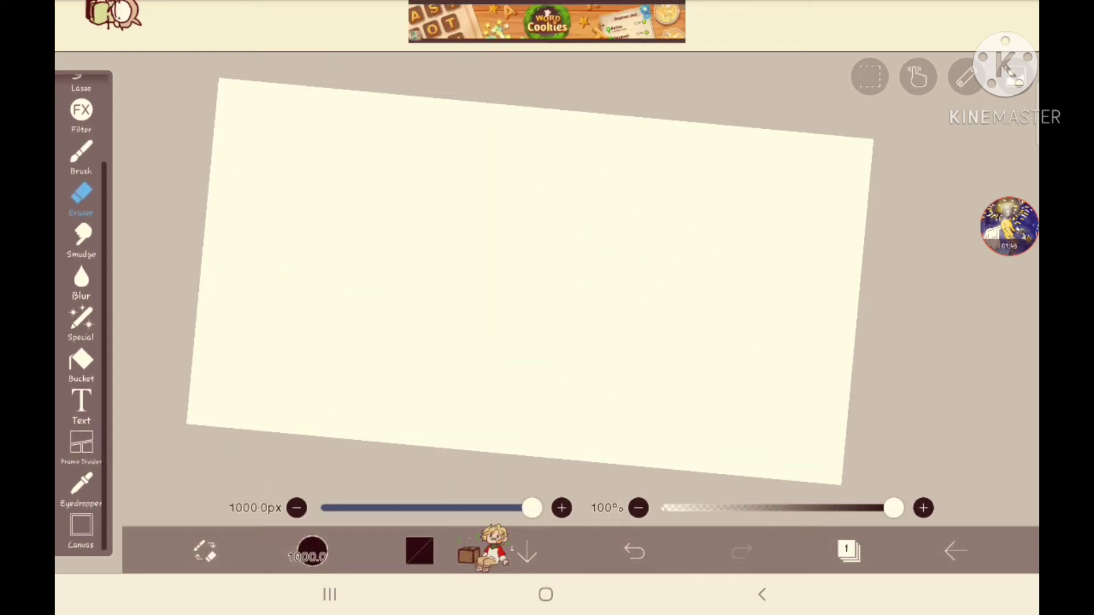
left_click(81, 157)
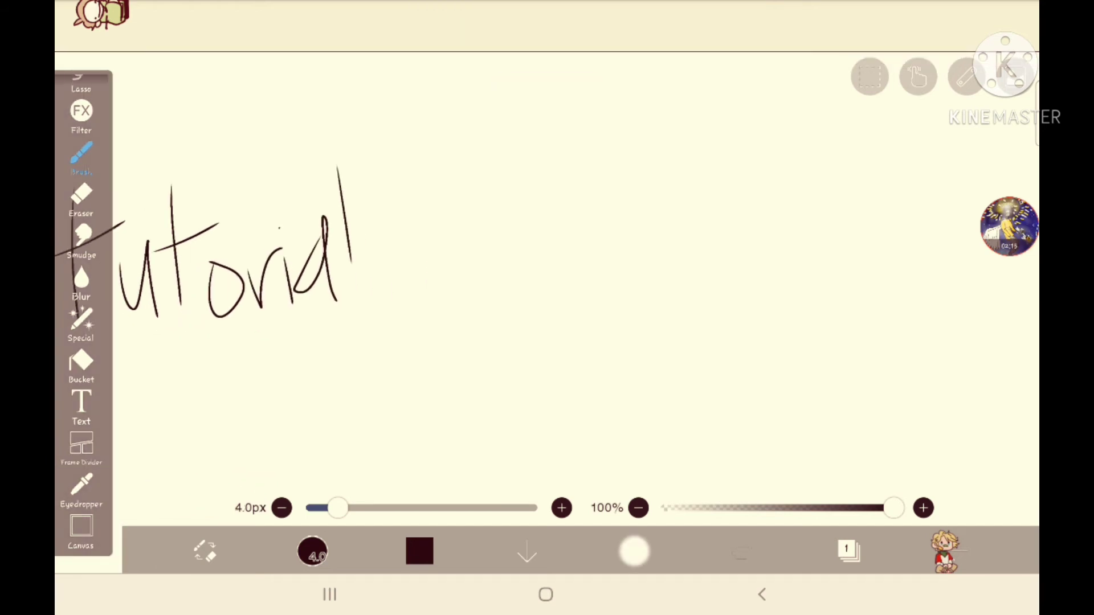
Handwrite "on how to do" and "thumbnail" to complete the title with underlines and a smiley.
left_click(634, 552)
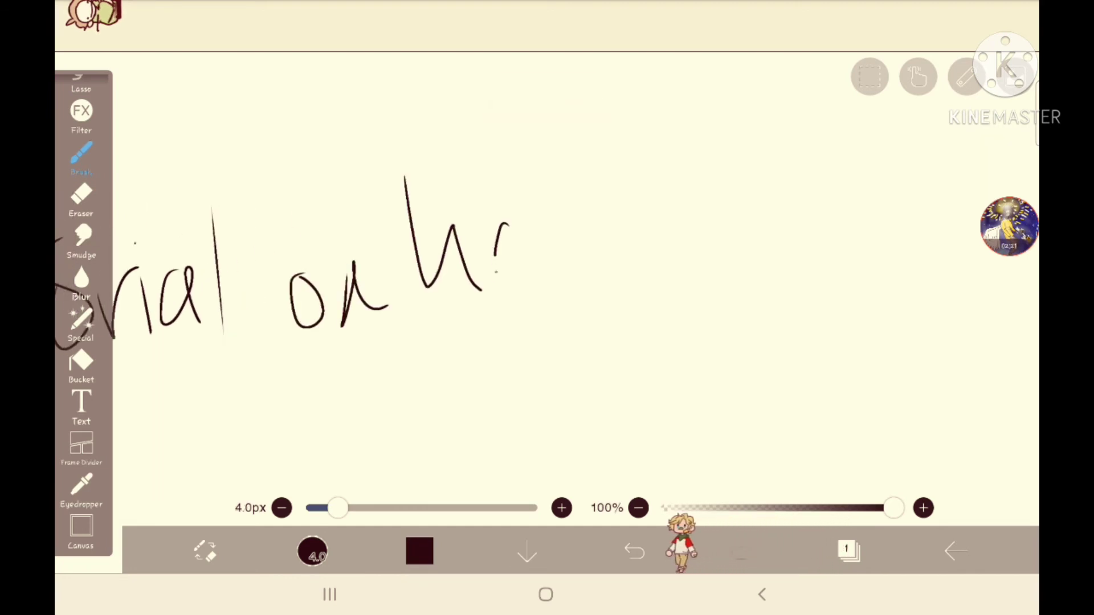
left_click(633, 551)
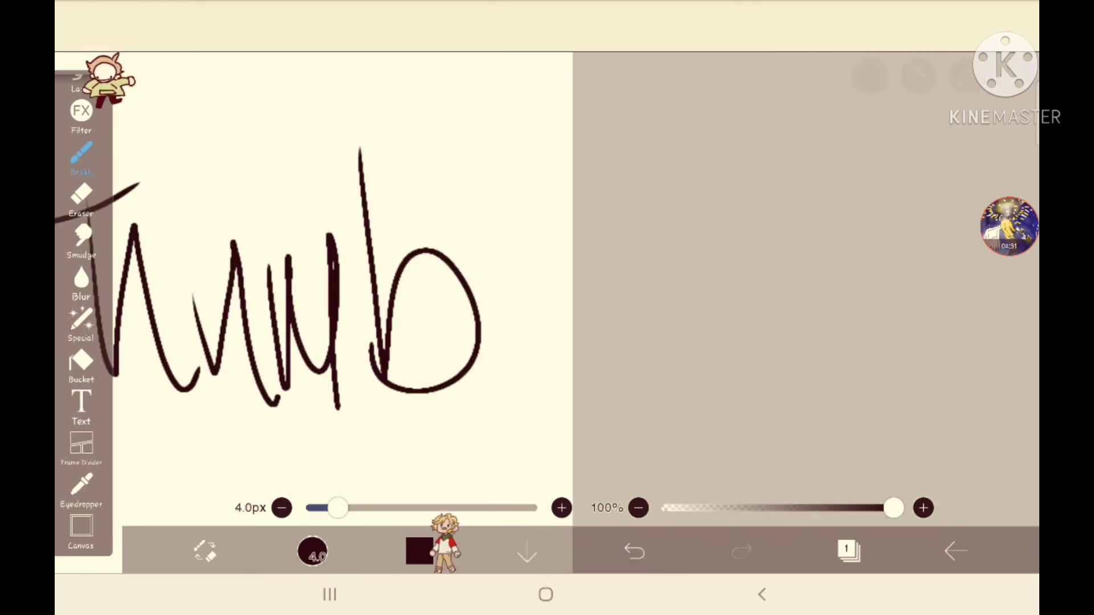
left_click(634, 550)
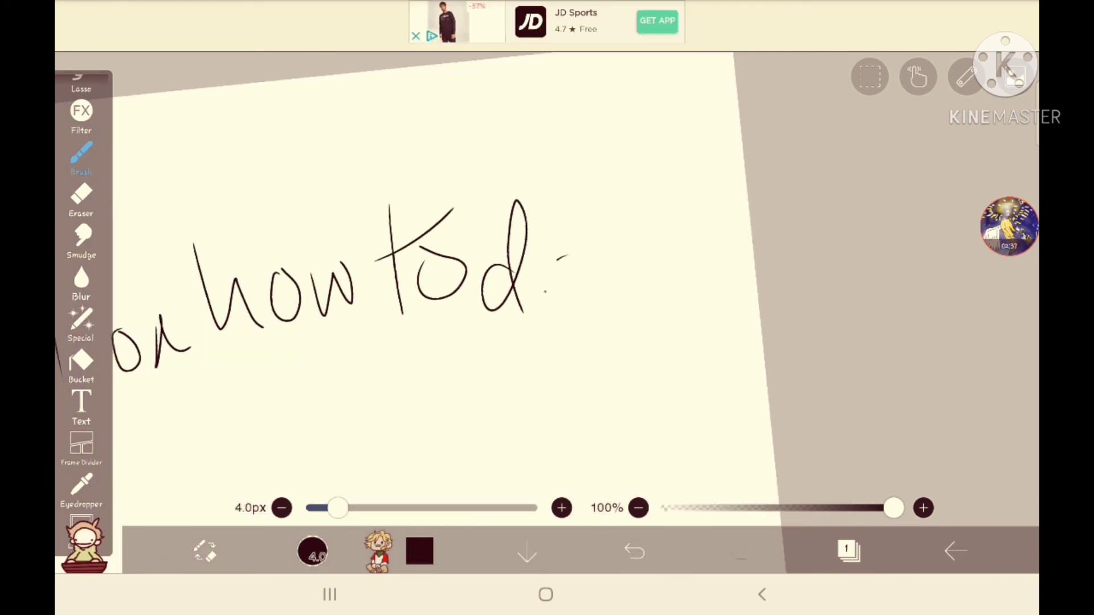
left_click(634, 551)
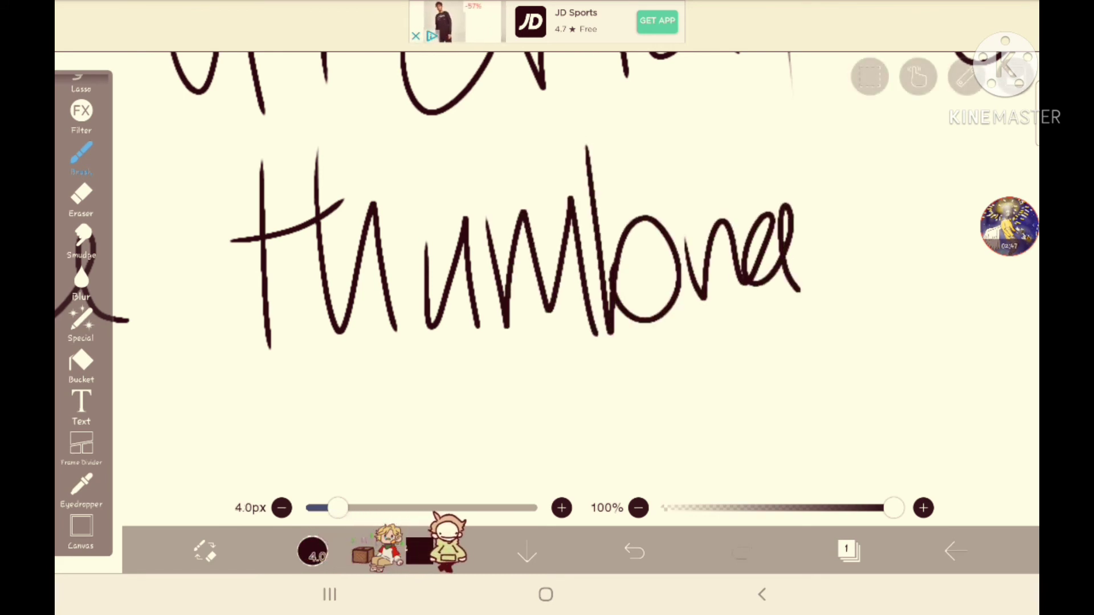
left_click(634, 550)
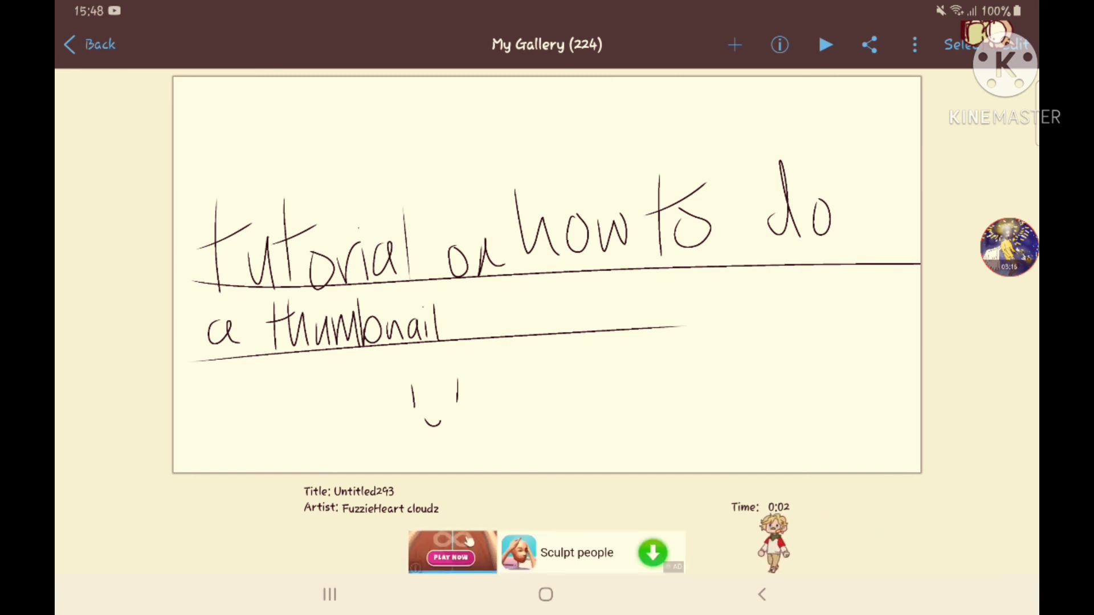
Save the finished handwritten artwork back to My Gallery.
left_click(985, 33)
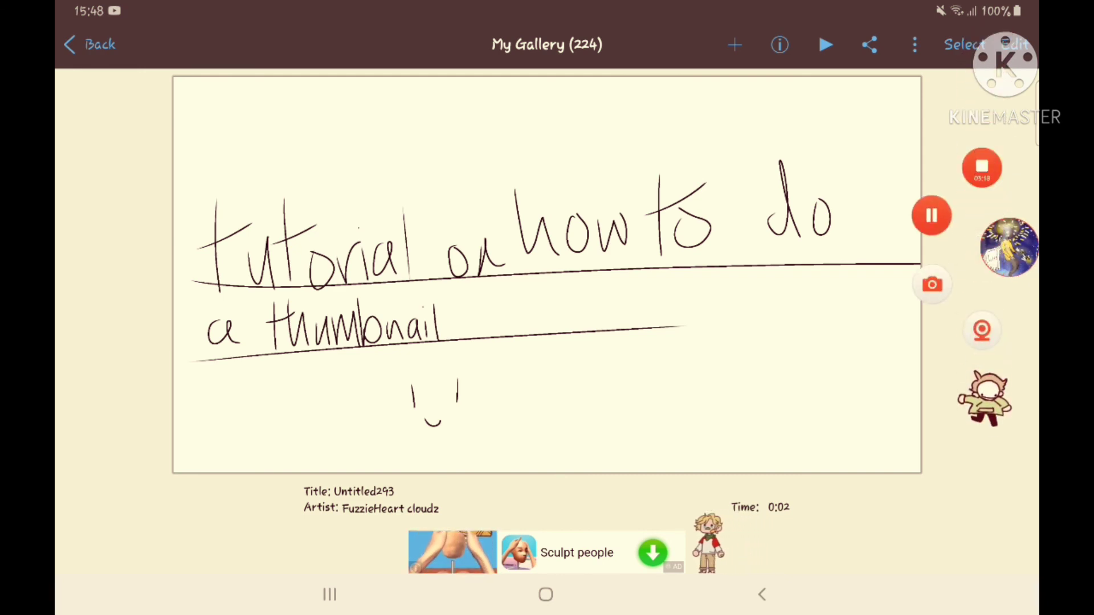